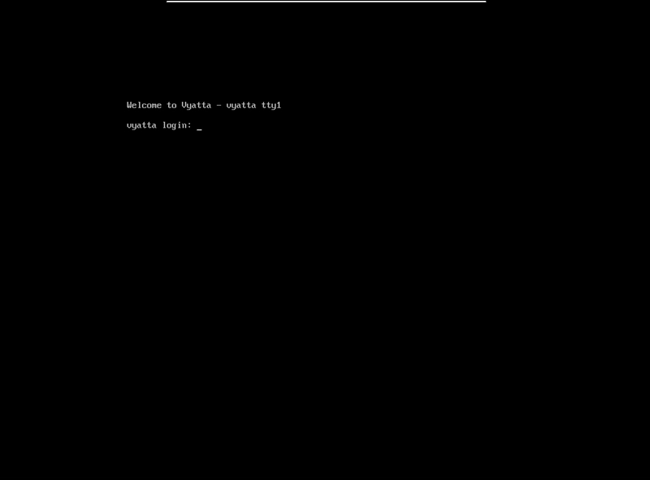
Enter the username vyatta at the router login prompt
{"action": "type", "text": "vyatta"}
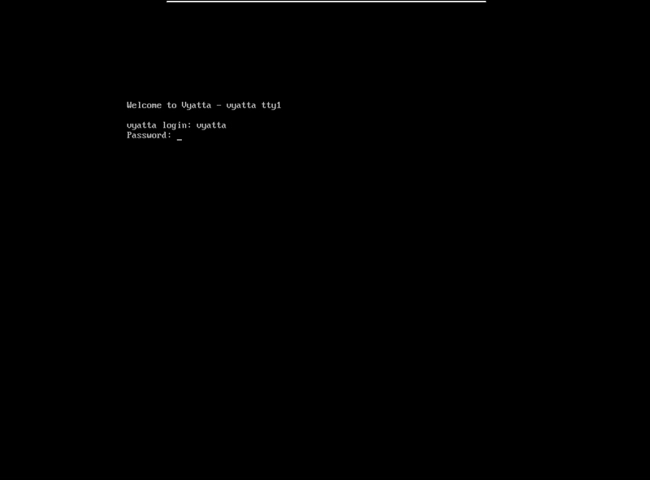
{"action": "key", "text": "Return"}
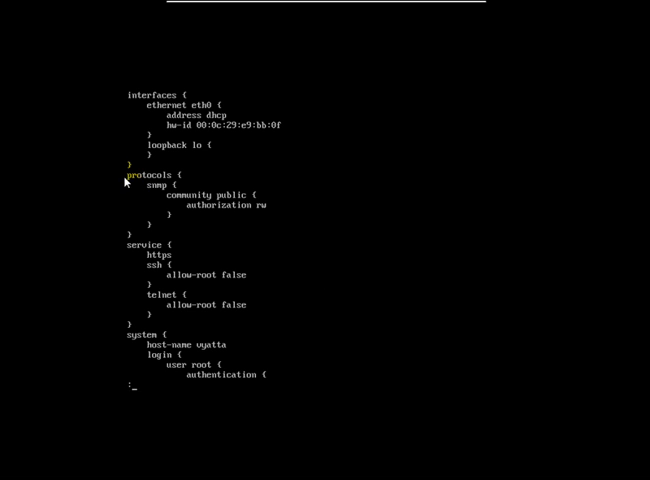
{"action": "mouse_move", "coordinate": [168, 202]}
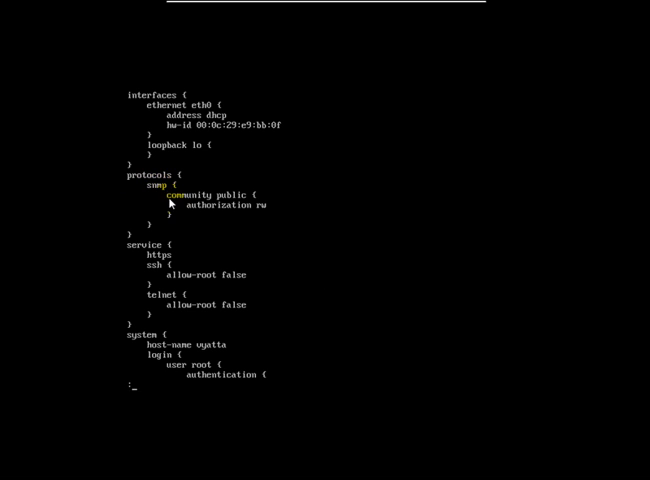
{"action": "mouse_move", "coordinate": [249, 203]}
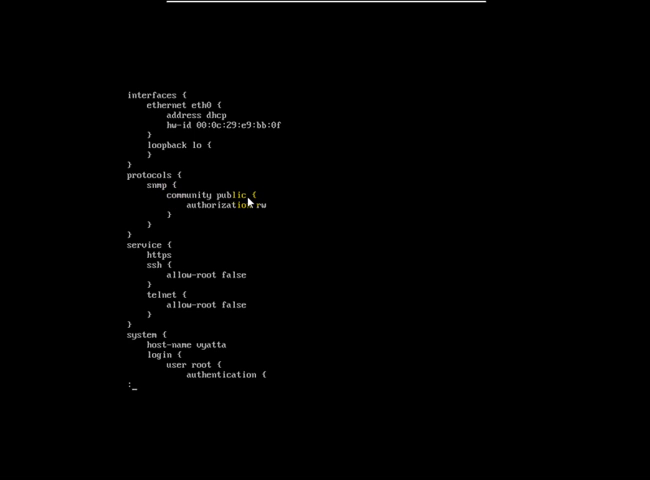
{"action": "mouse_move", "coordinate": [266, 209]}
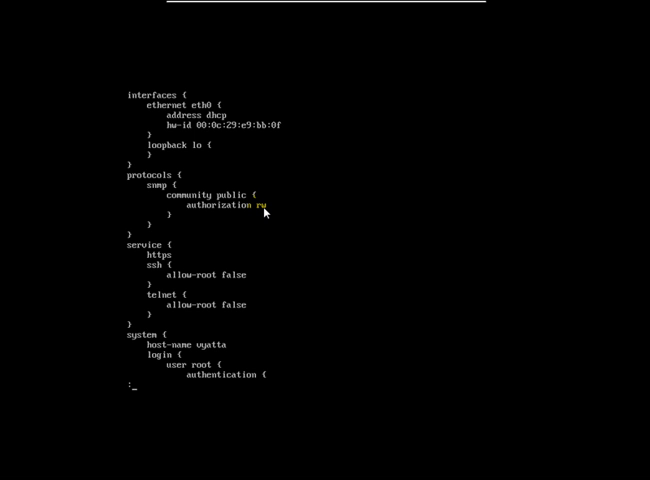
{"action": "mouse_move", "coordinate": [172, 166]}
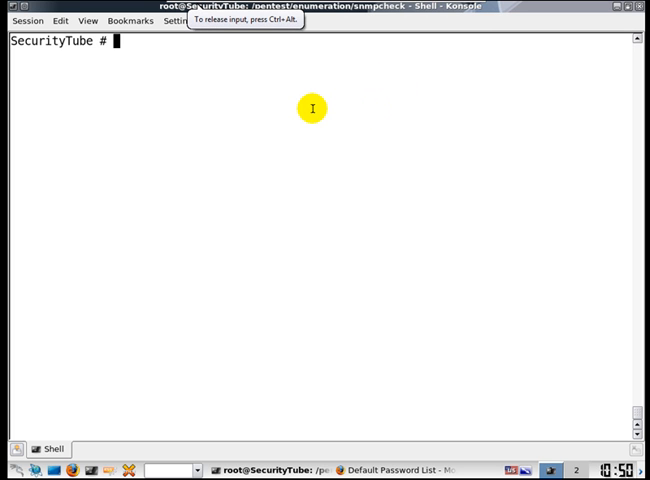
Check the current directory with pwd and run ./snmpcheck.pl to show its usage
{"action": "type", "text": "pwd"}
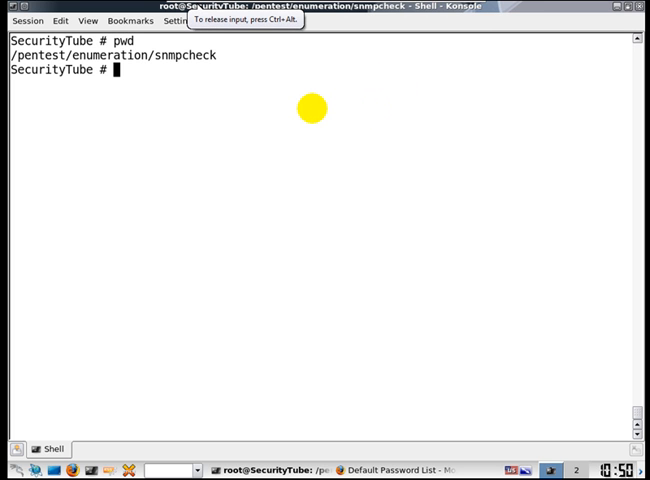
{"action": "type", "text": "./snmpcheck.pl"}
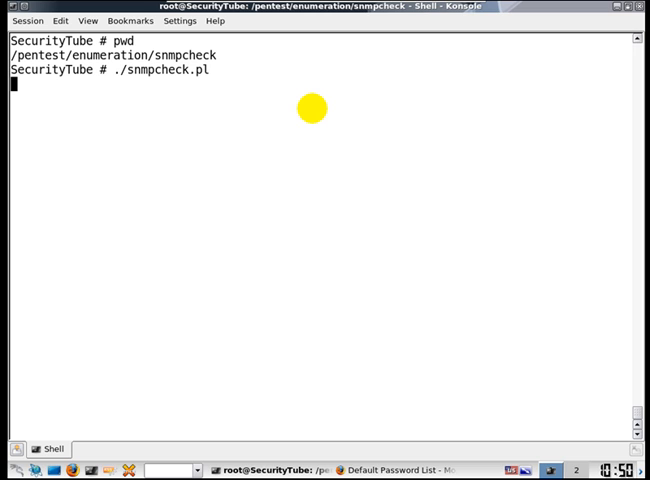
{"action": "key", "text": "Return"}
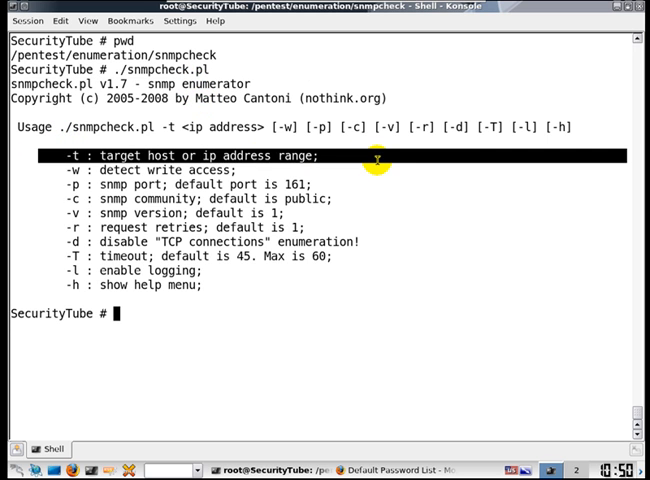
{"action": "mouse_move", "coordinate": [25, 188]}
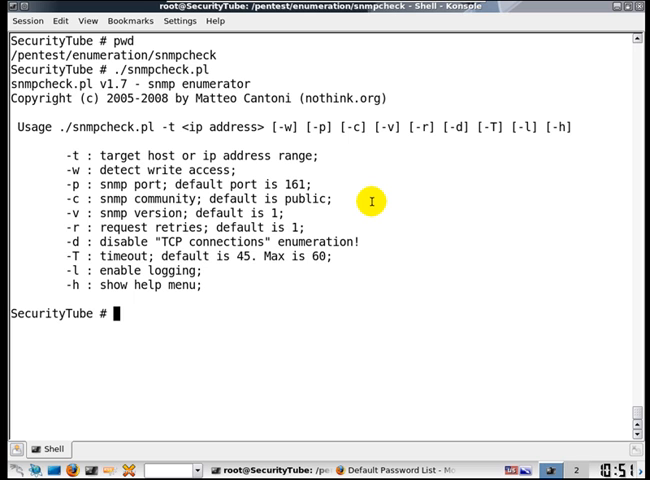
Enter the command ./snmpcheck.pl -t 192.168.121.252 targeting the router
{"action": "type", "text": "./snmpcheck.pl"}
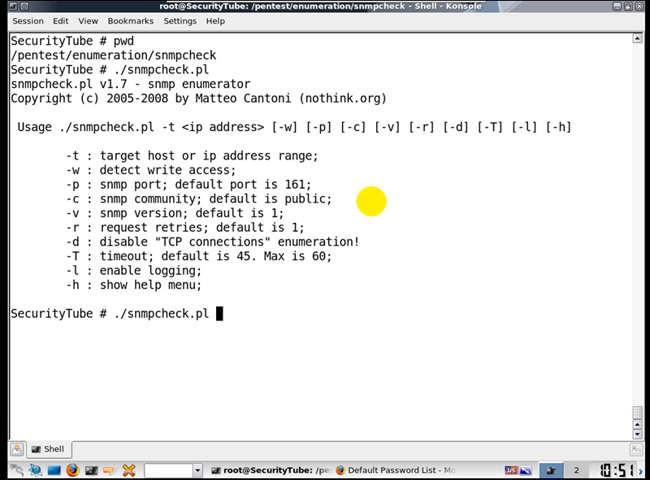
{"action": "type", "text": "-t 192."}
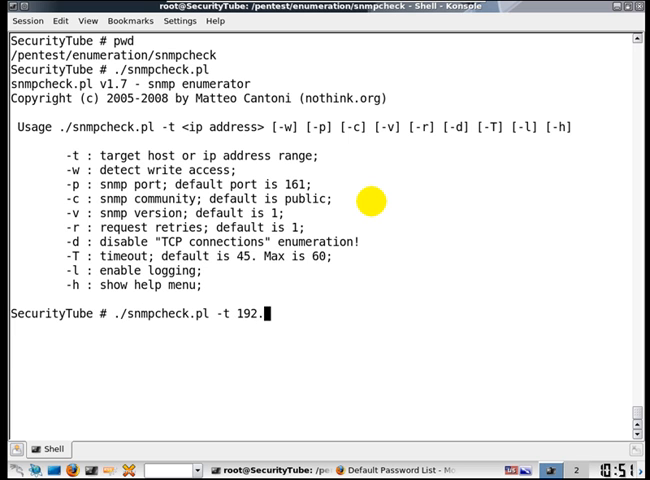
{"action": "type", "text": "168.121."}
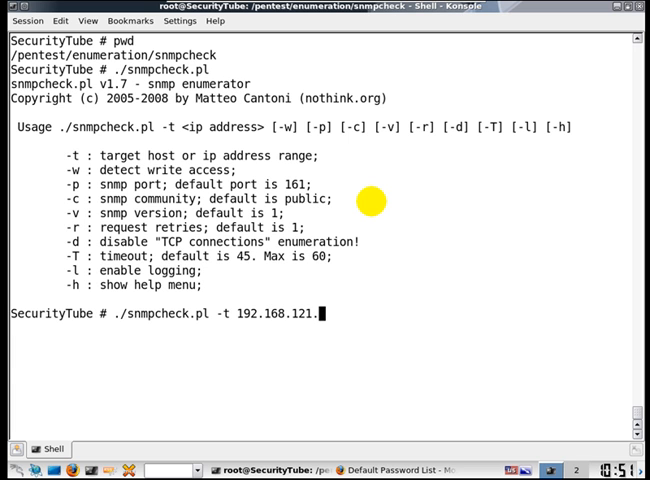
{"action": "type", "text": "252"}
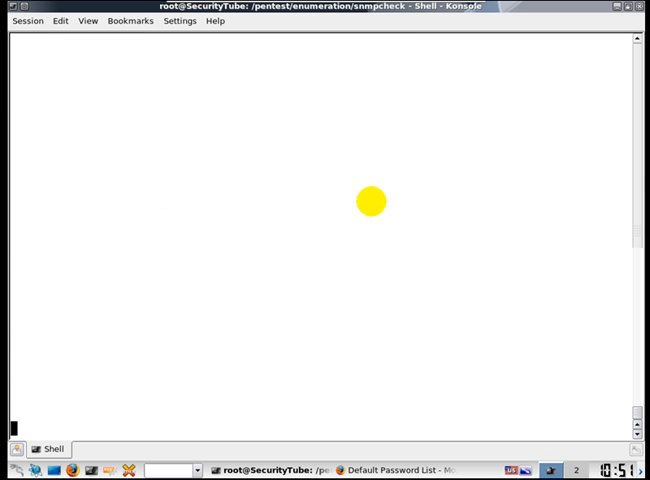
Run the scan and view hostname, uptime, contact and physical memory details
{"action": "key", "text": "Return"}
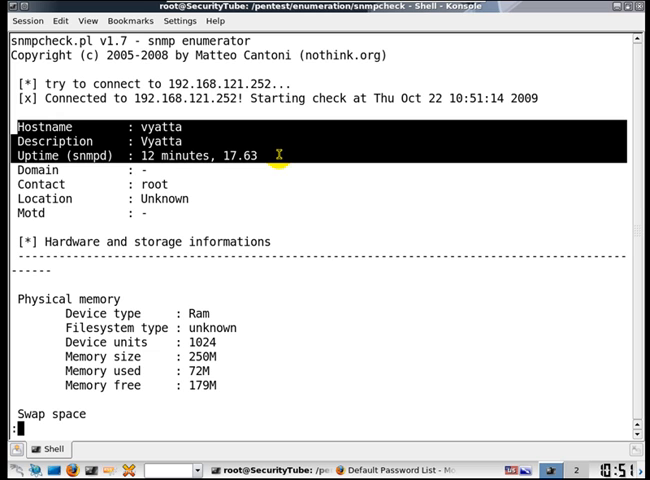
{"action": "mouse_move", "coordinate": [13, 185]}
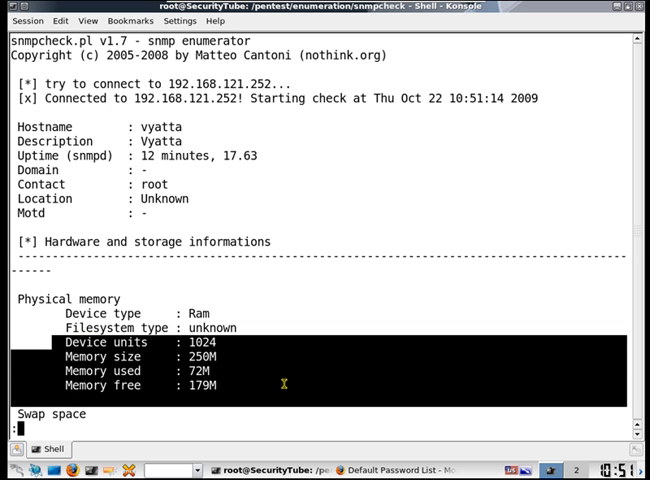
Scroll through the mountpoints, devices, 56 processes and network interfaces sections
{"action": "scroll", "scroll_direction": "down", "scroll_amount": 3}
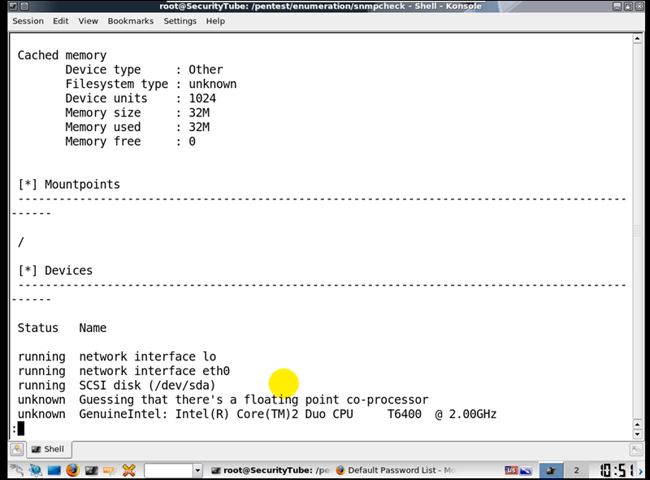
{"action": "scroll", "scroll_direction": "down", "scroll_amount": 3}
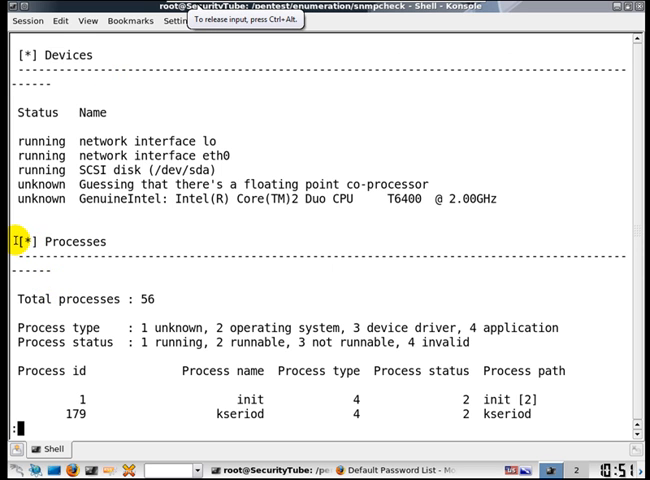
{"action": "scroll", "scroll_direction": "down", "scroll_amount": 3}
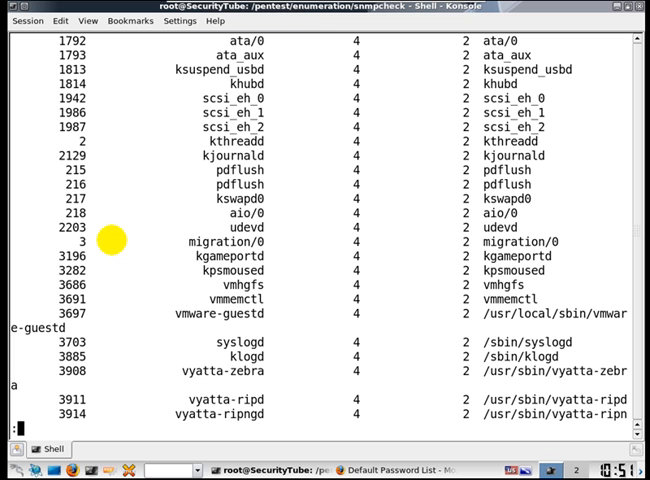
{"action": "scroll", "scroll_direction": "down", "scroll_amount": 3}
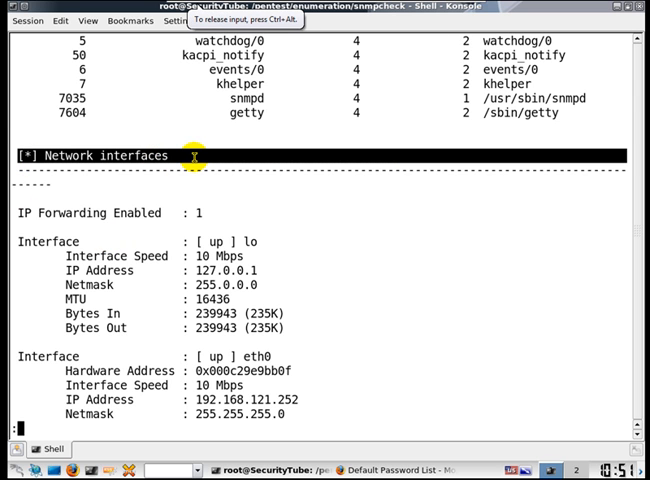
{"action": "scroll", "scroll_direction": "down", "scroll_amount": 3}
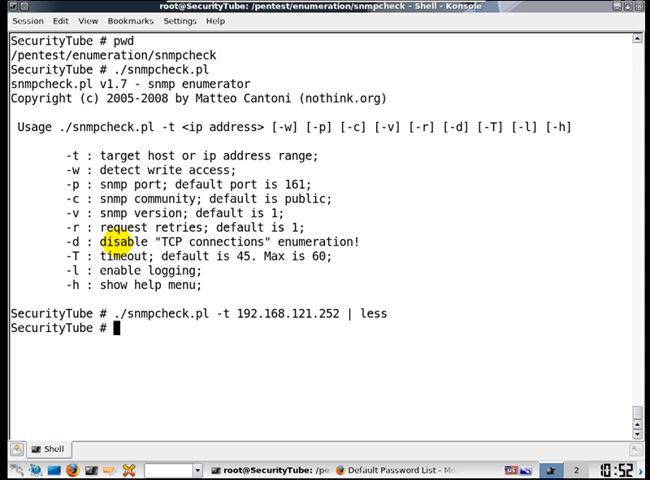
Print fresh empty prompt lines at the idle shell
{"action": "key", "text": "Return"}
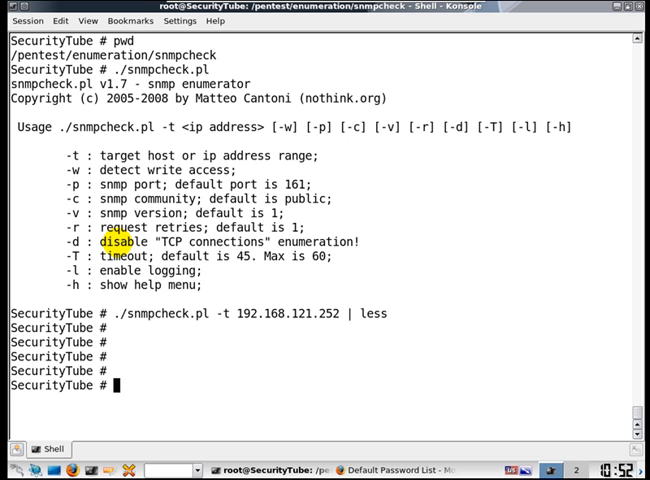